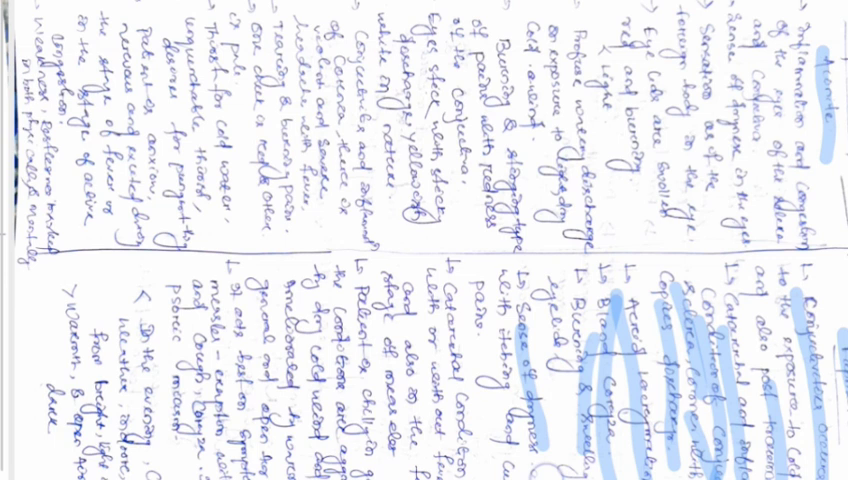
{"action": "mouse_move", "coordinate": [496, 356]}
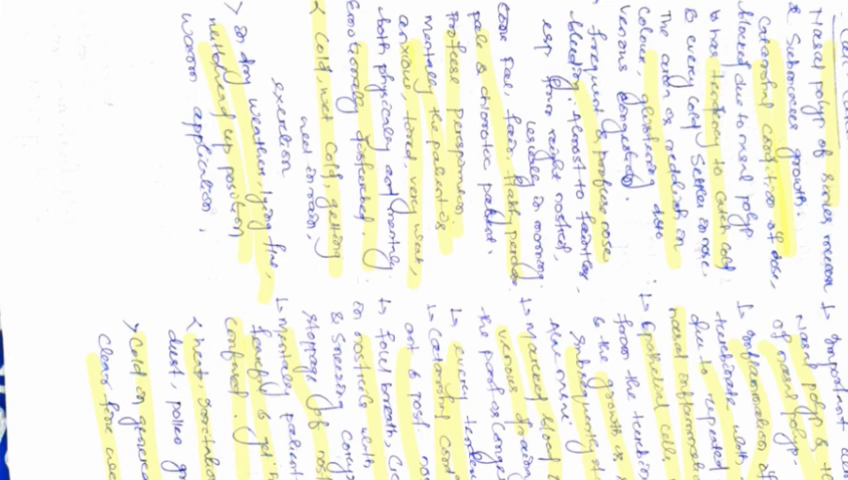
{"action": "scroll", "scroll_direction": "down", "scroll_amount": 3}
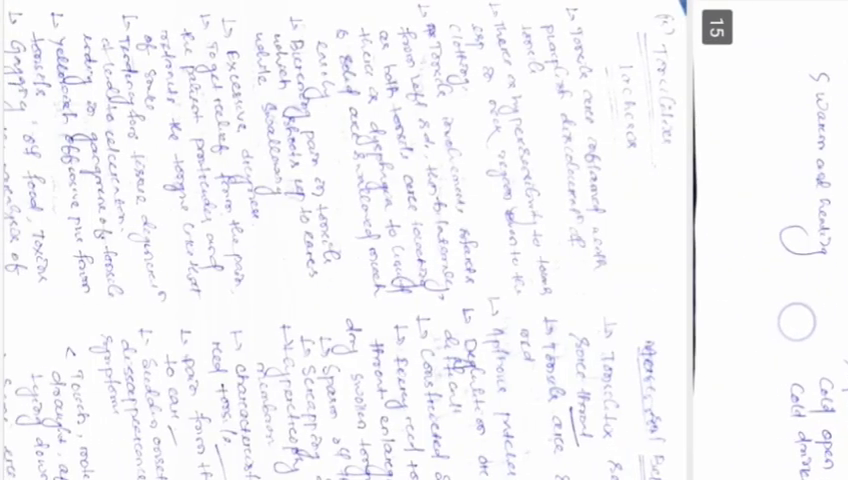
{"action": "scroll", "scroll_direction": "down", "scroll_amount": 3}
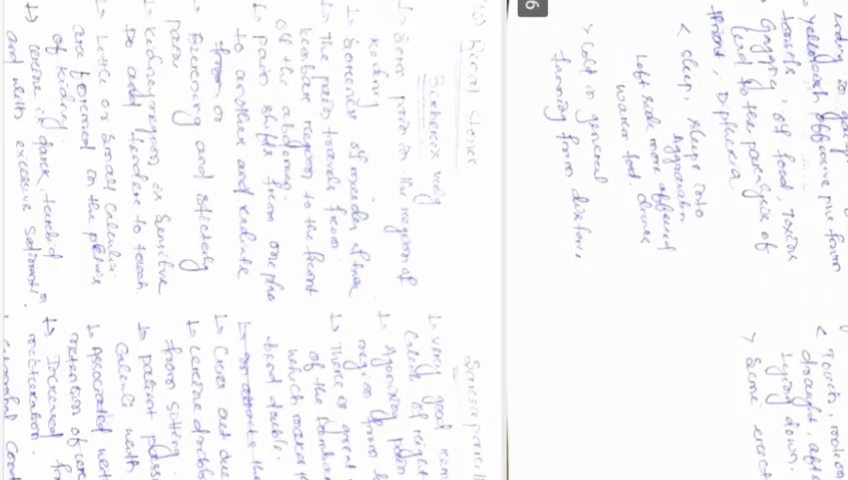